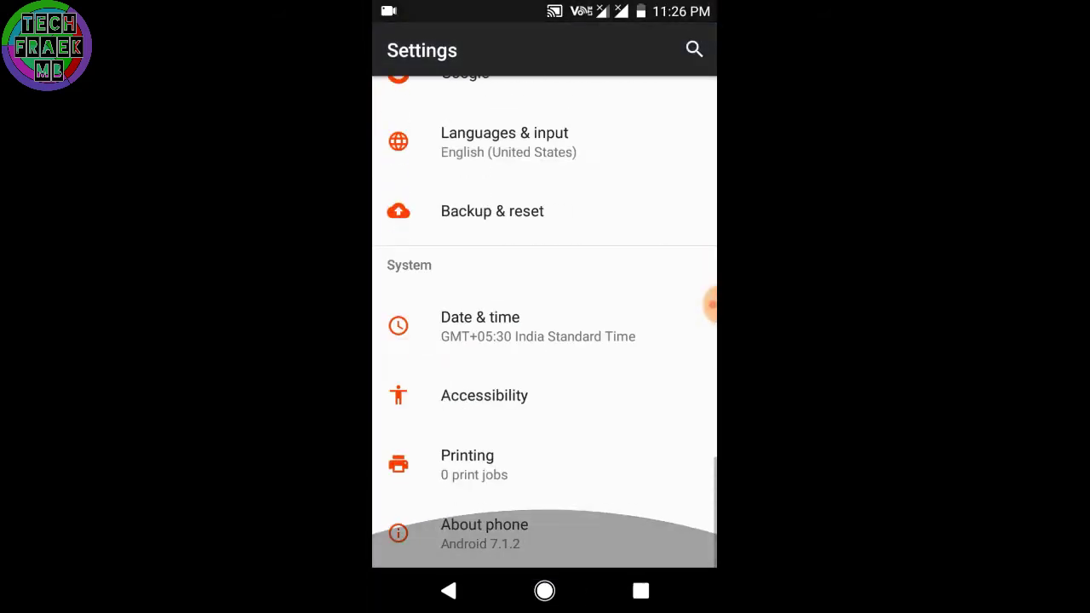
- View the phone's status page with its Android and ColtOS version details
left_click(484, 525)
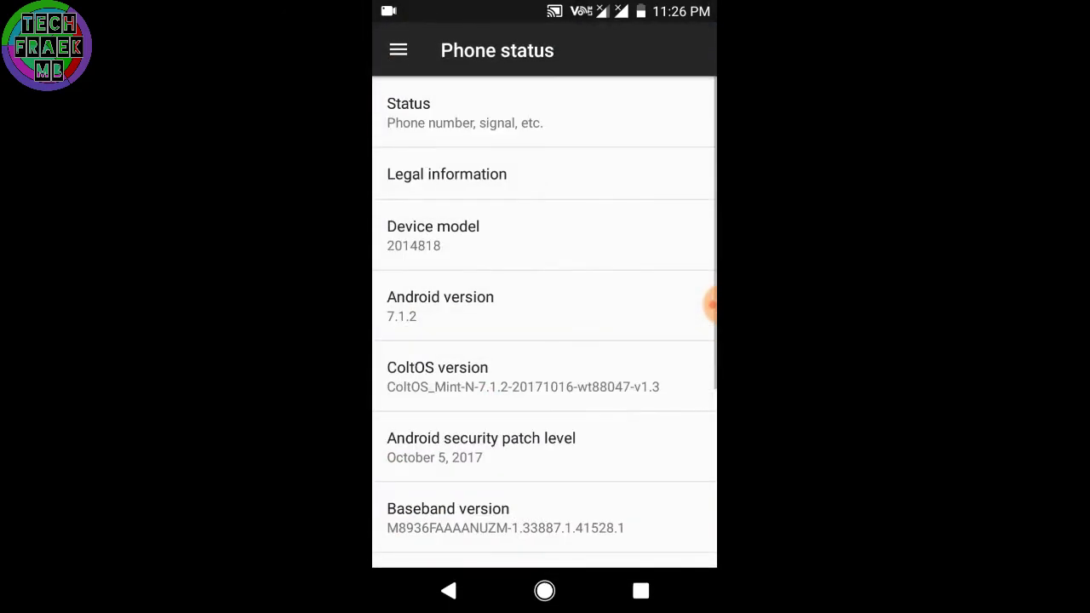
scroll("down", 3)
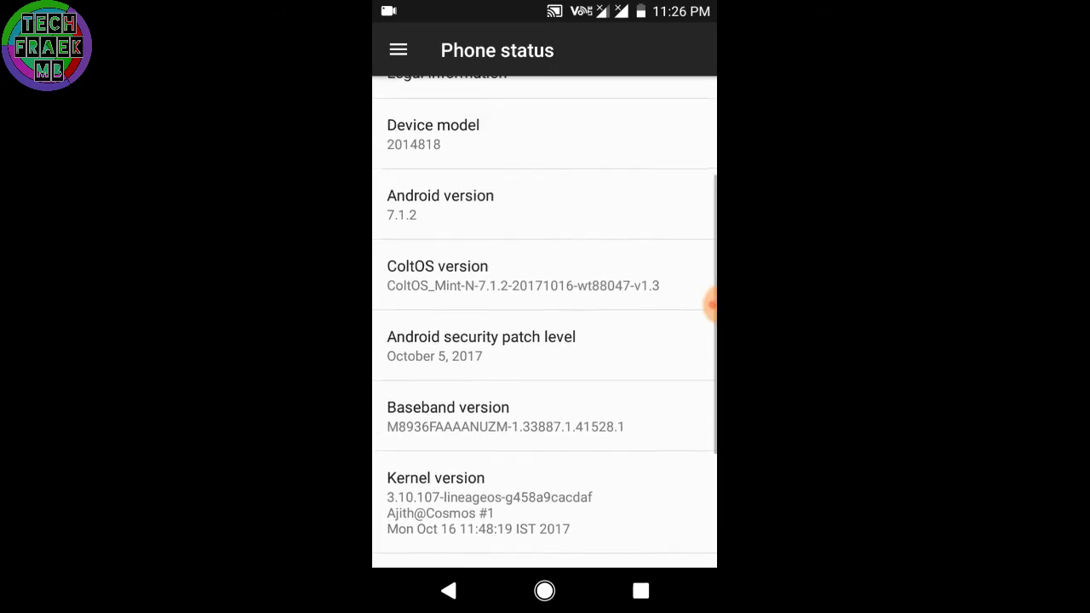
scroll("down", 3)
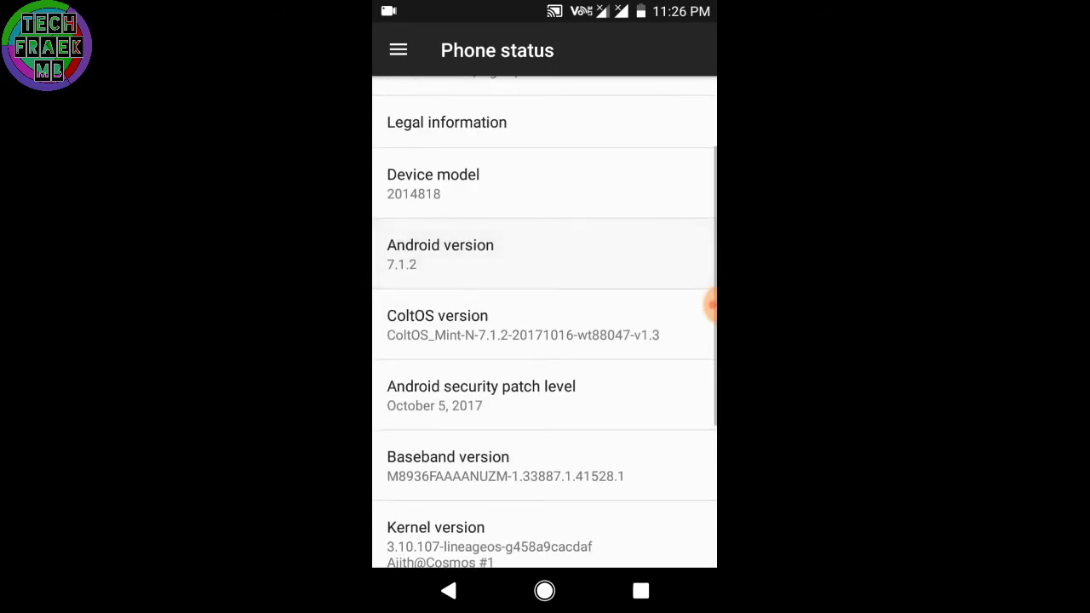
scroll("down", 3)
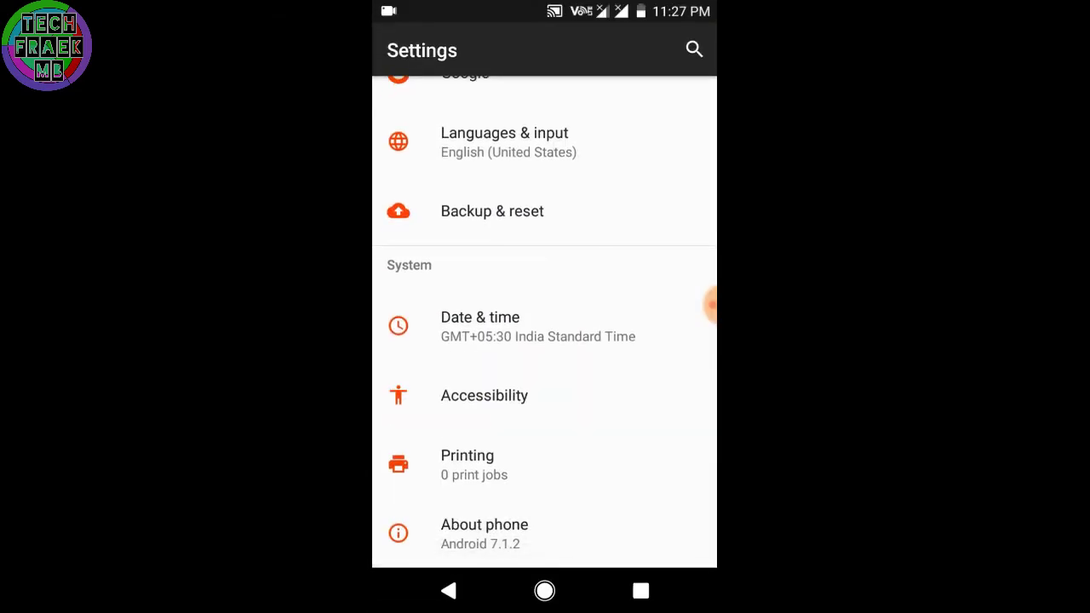
scroll("down", 3)
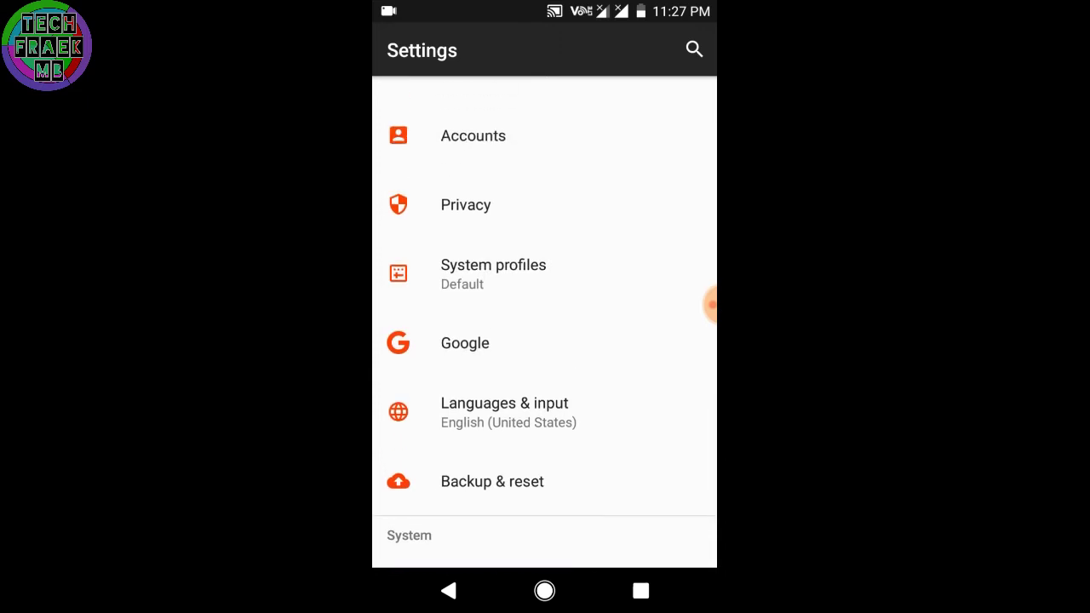
scroll("down", 3)
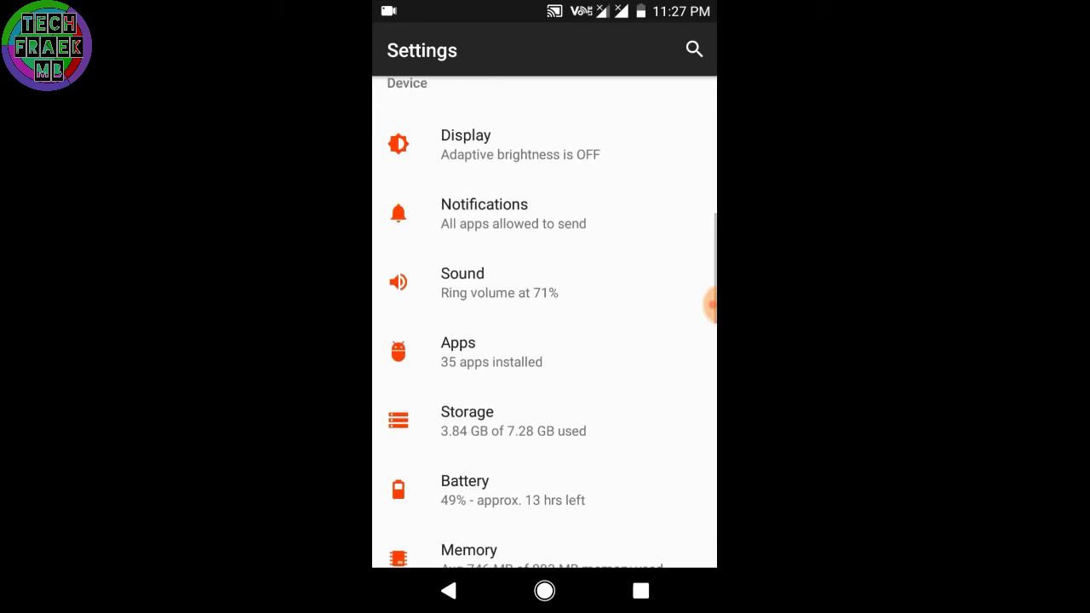
scroll("down", 3)
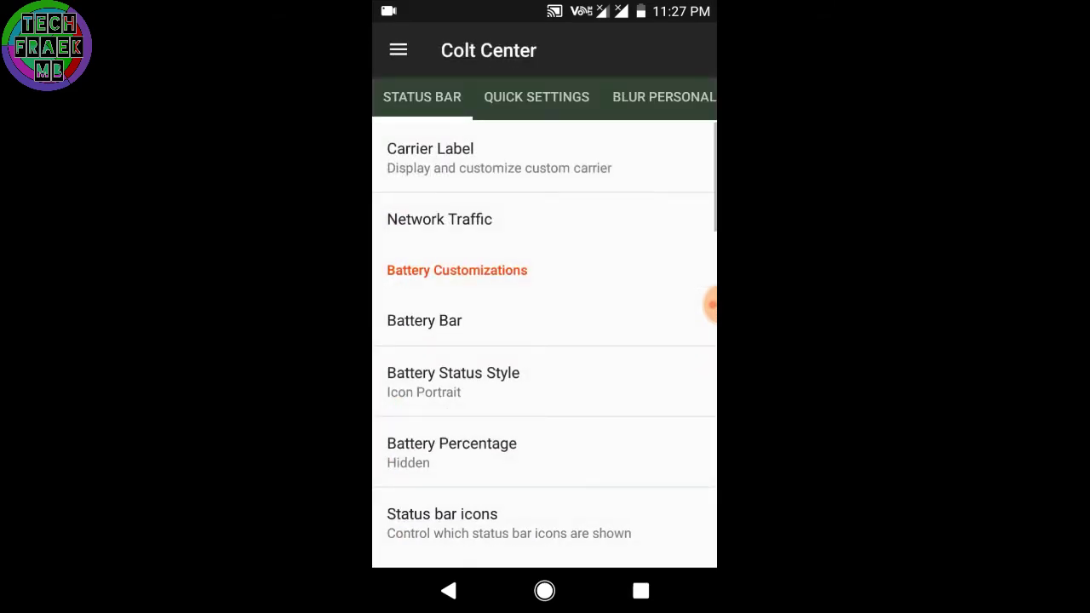
- Browse the Colt Center customization categories
left_click(537, 95)
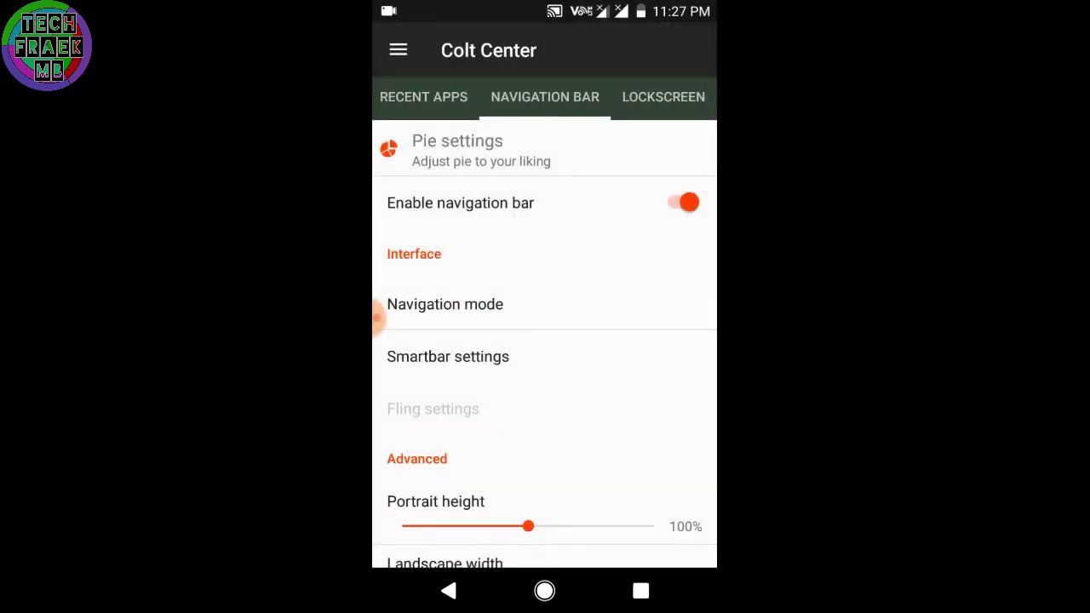
scroll("down", 3)
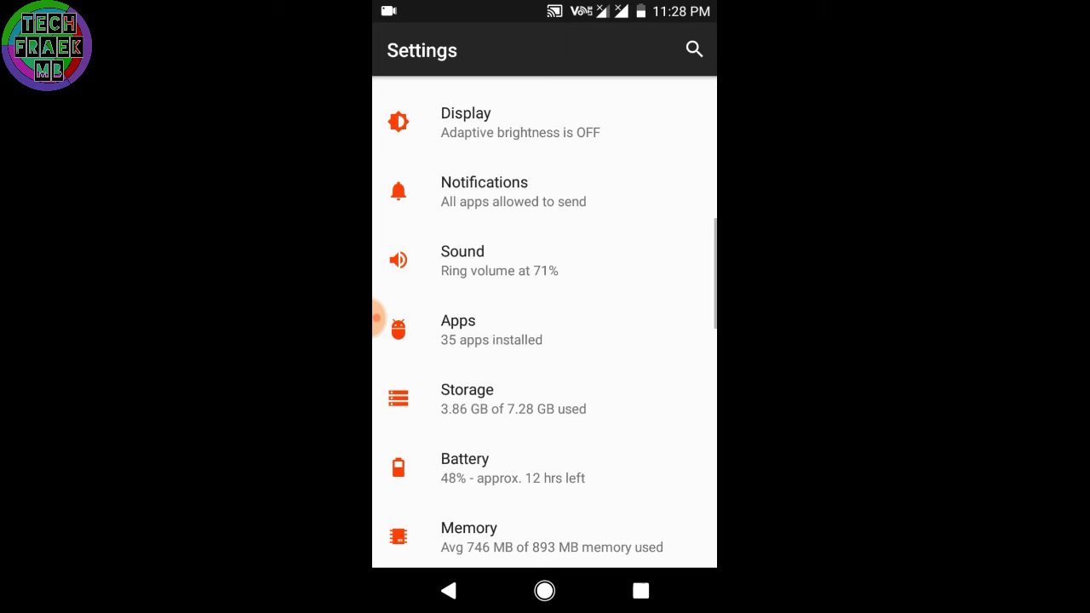
- In Display settings, switch the screen saver off
left_click(467, 123)
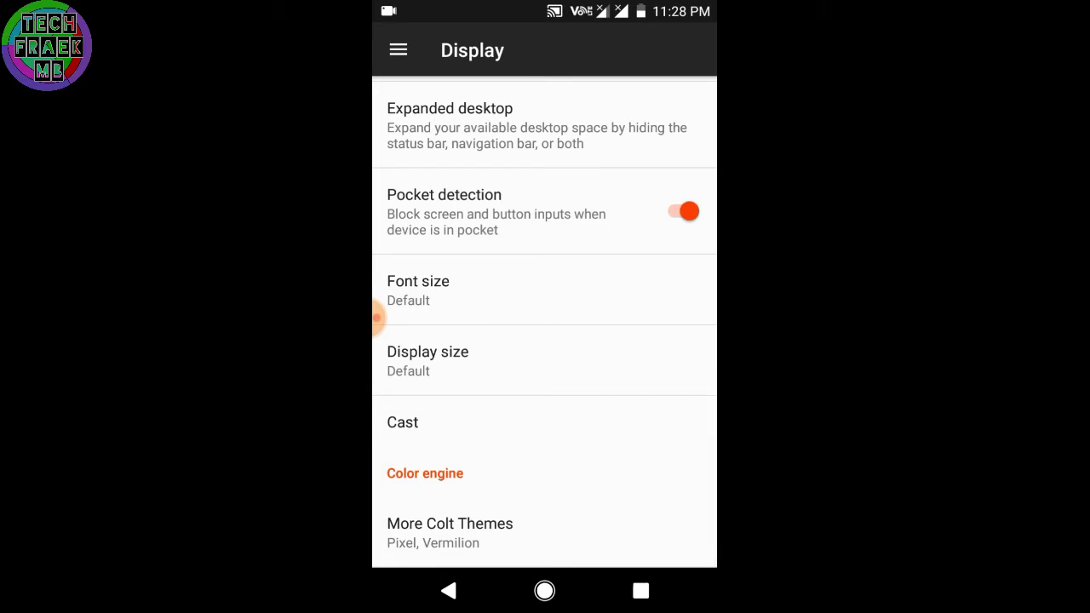
scroll("down", 3)
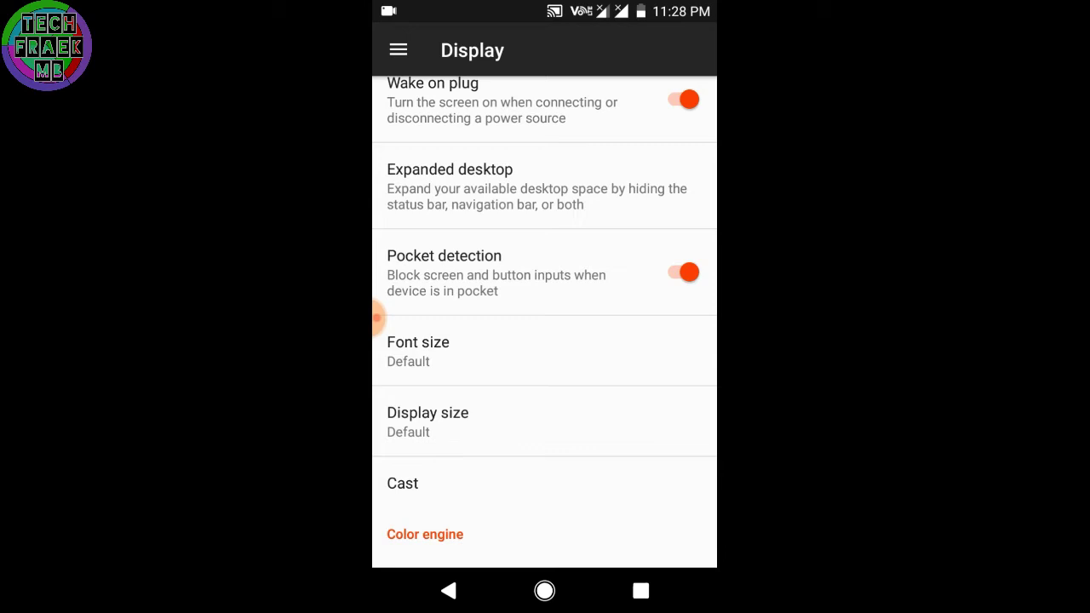
scroll("down", 3)
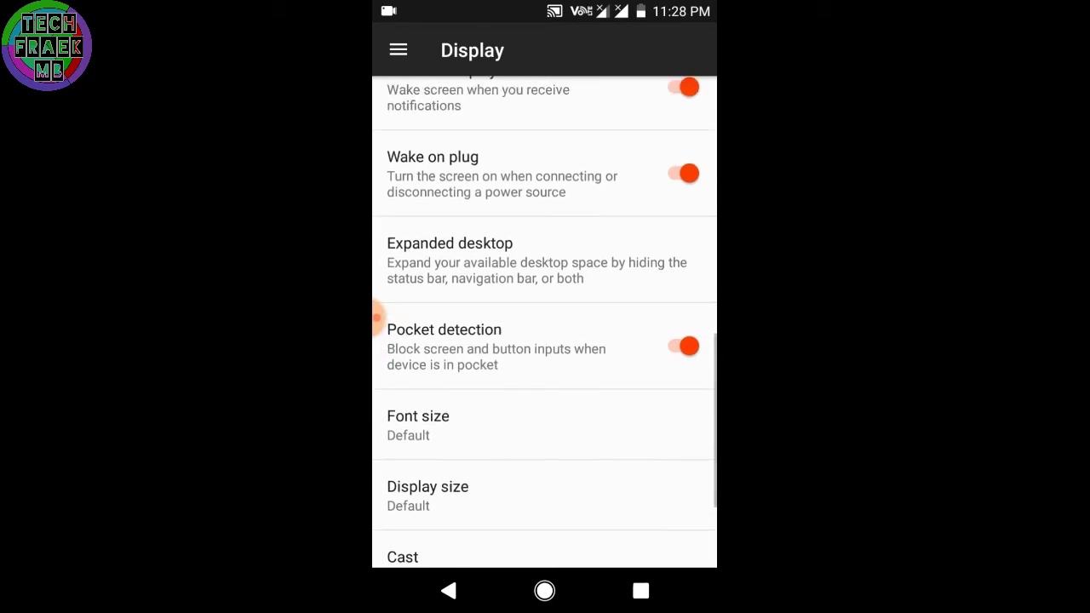
scroll("down", 3)
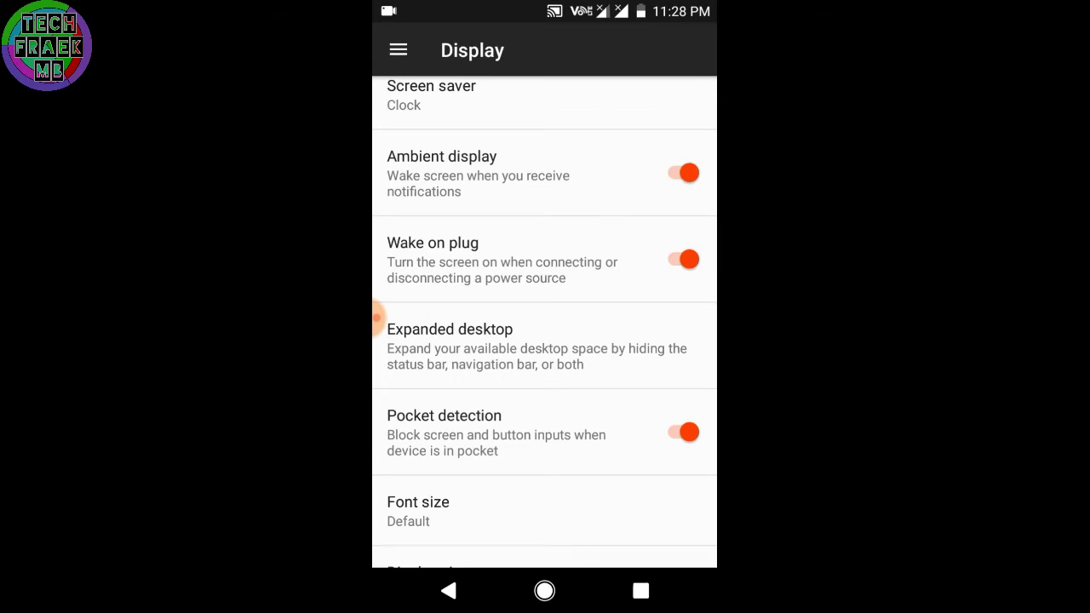
left_click(431, 93)
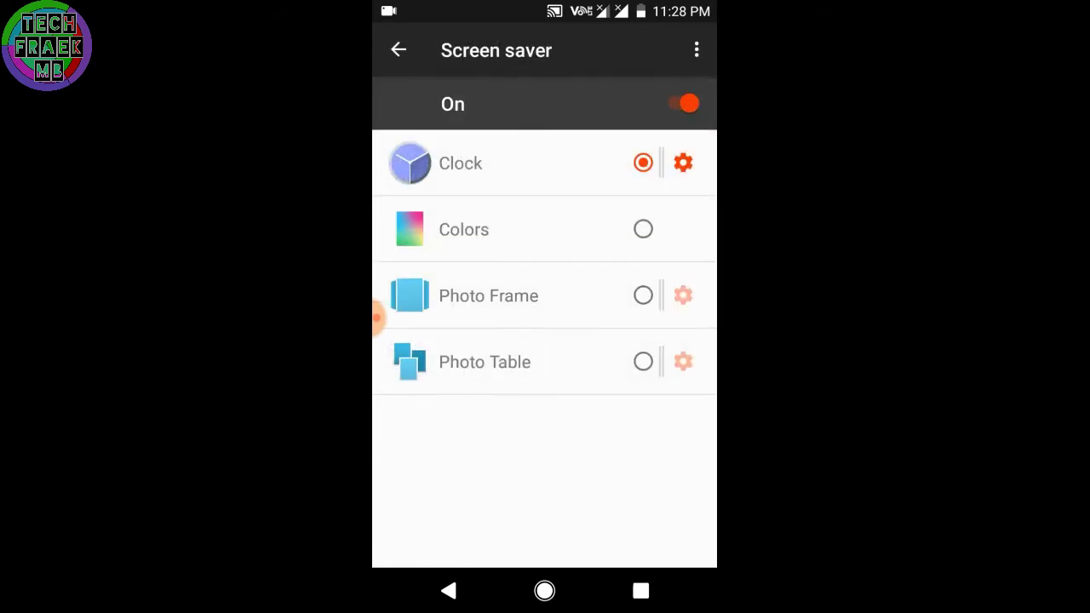
left_click(398, 49)
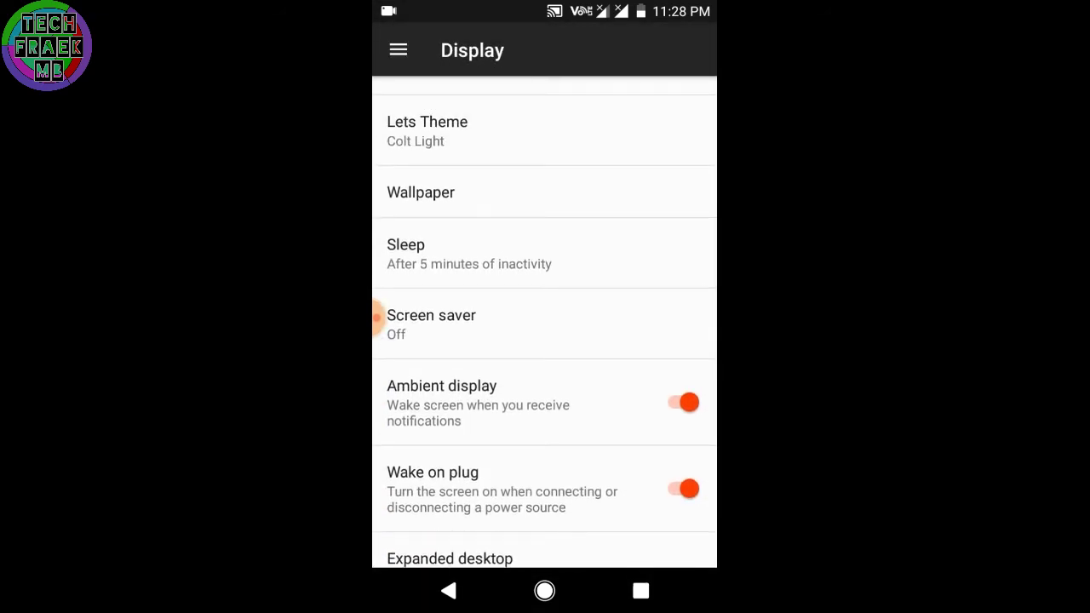
scroll("down", 3)
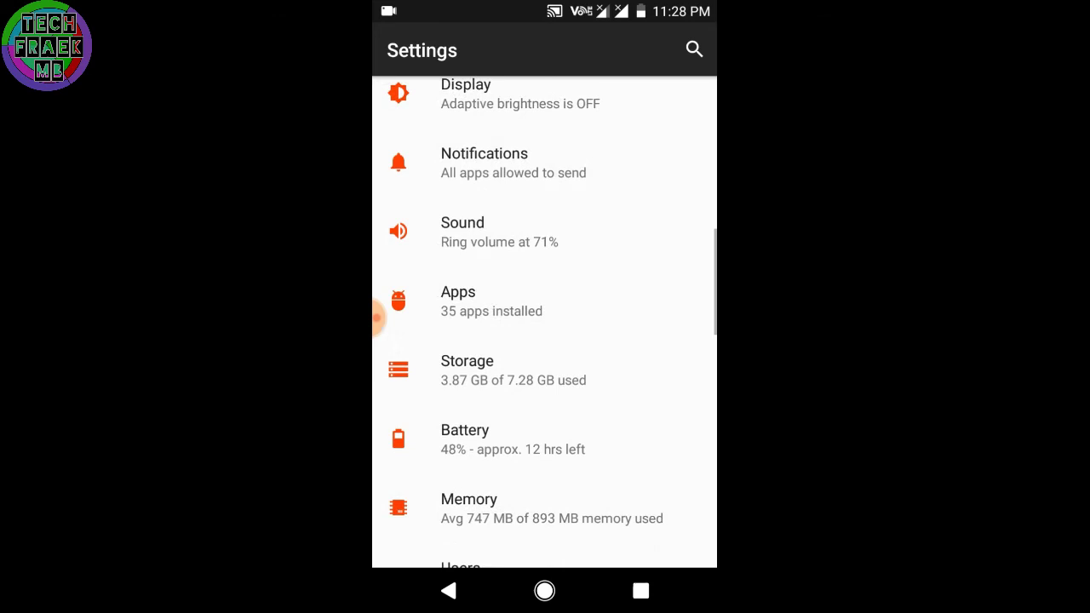
- Open About phone showing Android 7.1.2 and the ColtOS version
scroll("down", 3)
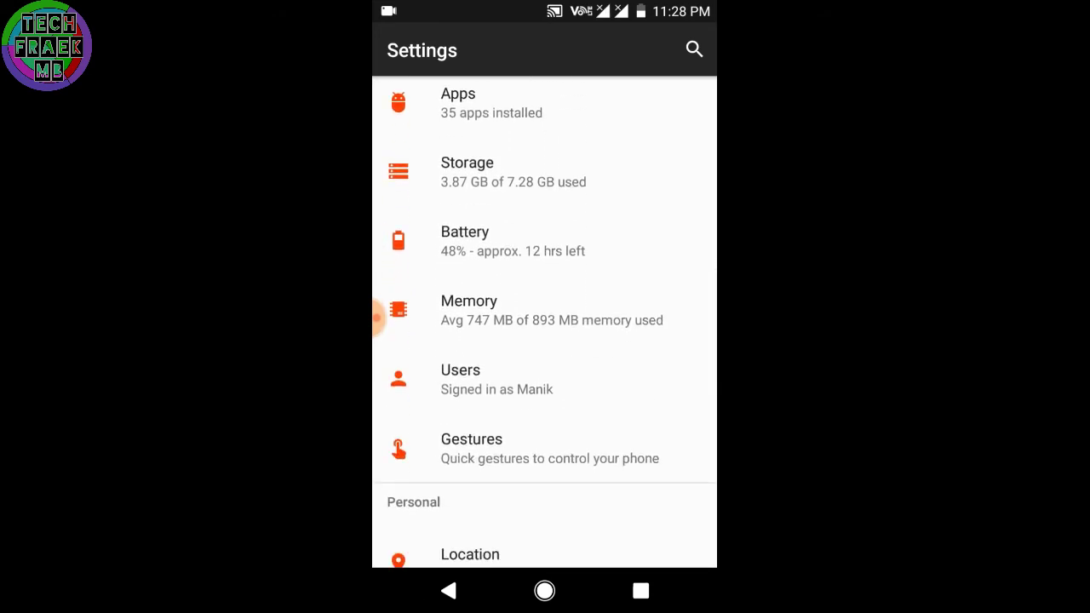
scroll("down", 3)
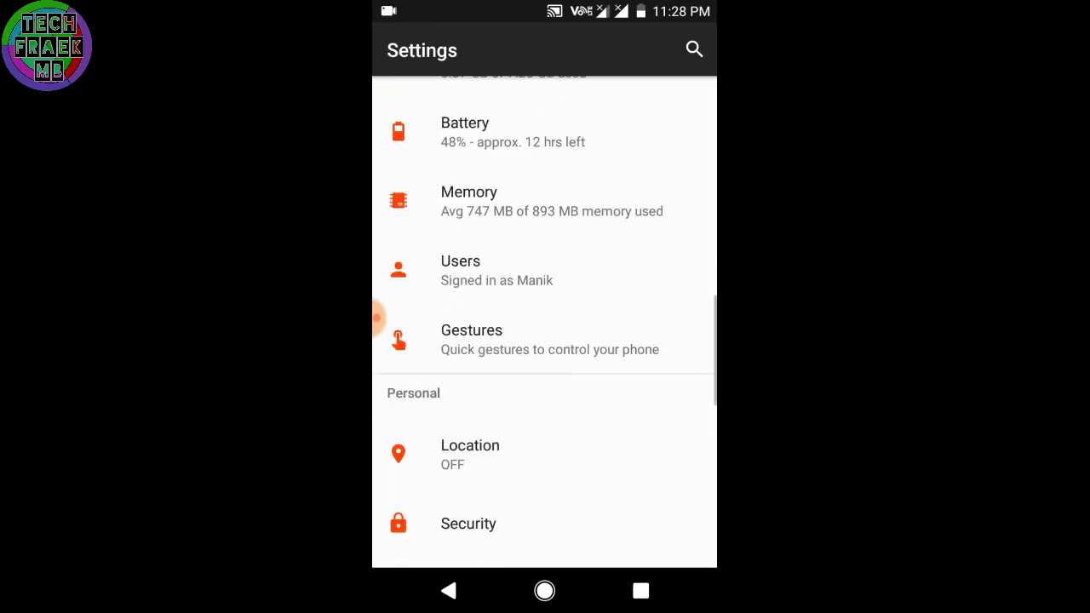
scroll("down", 3)
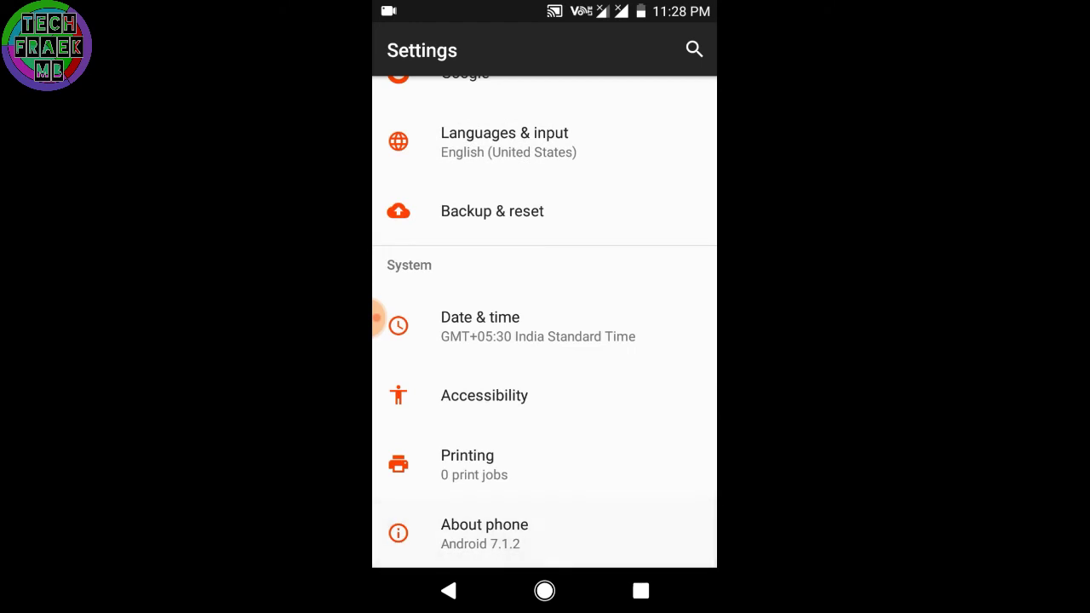
left_click(484, 525)
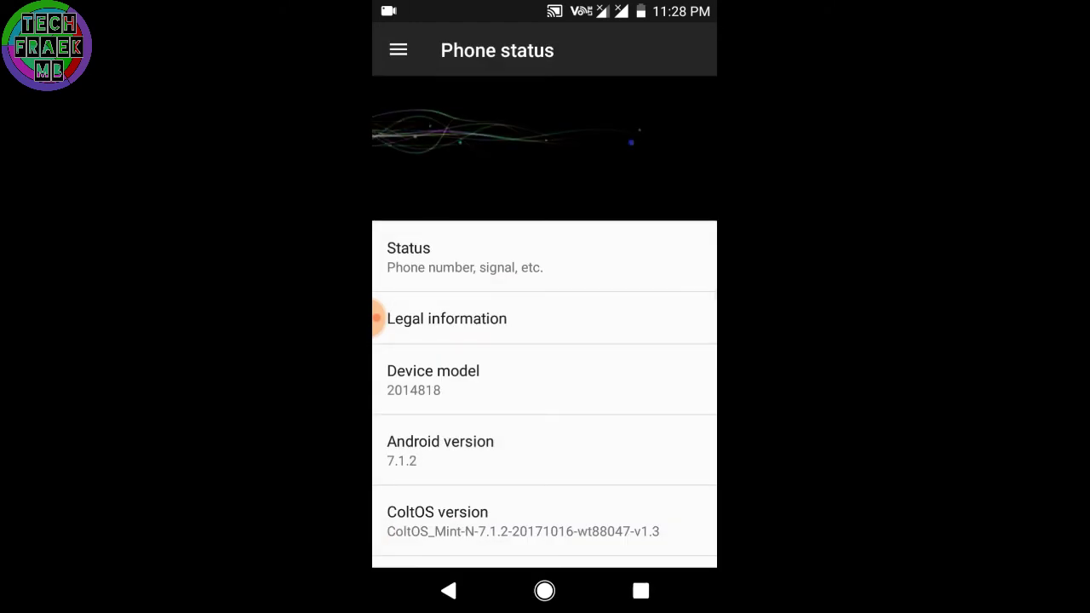
scroll("down", 3)
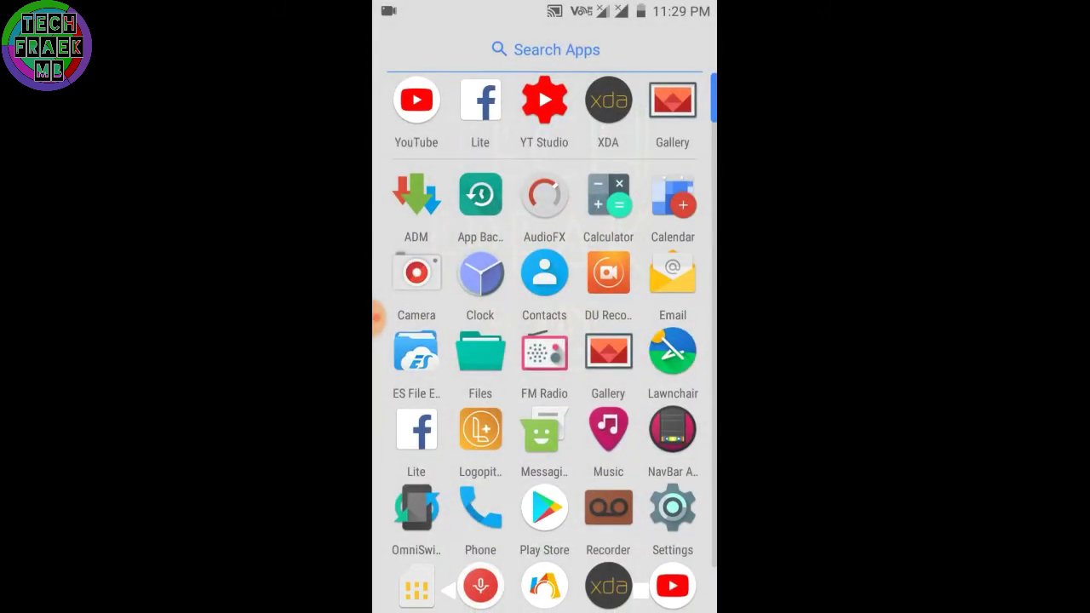
- Scroll through the app drawer's full list of installed apps
scroll("down", 3)
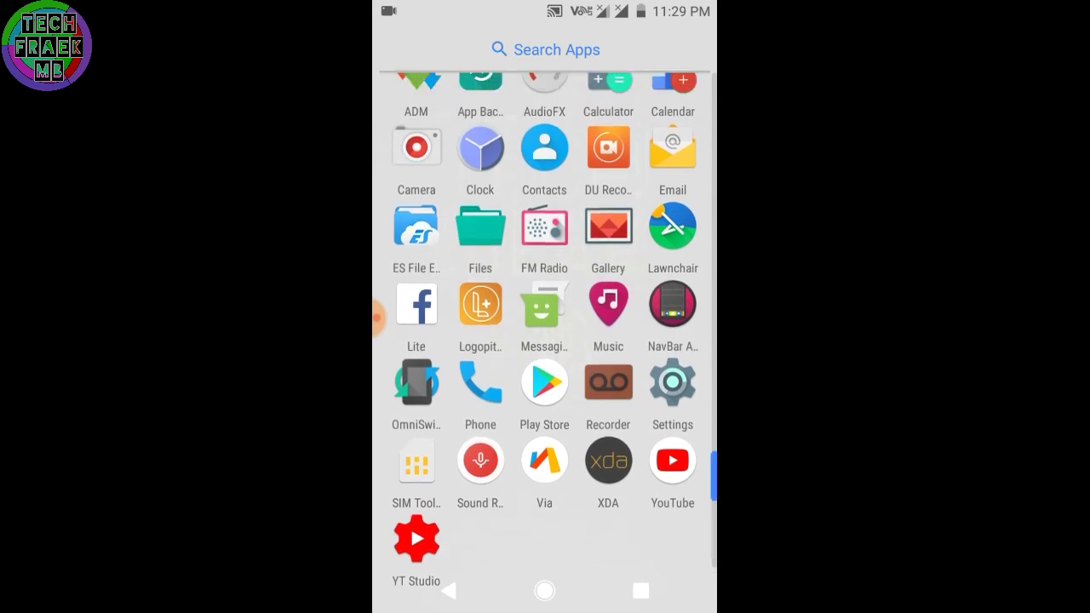
scroll("down", 3)
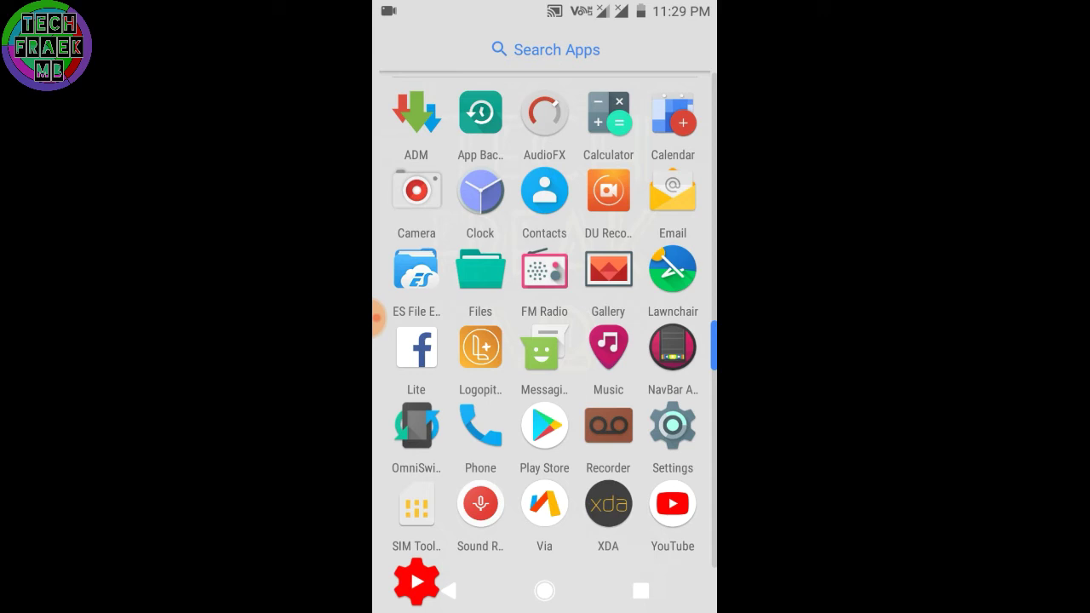
scroll("down", 3)
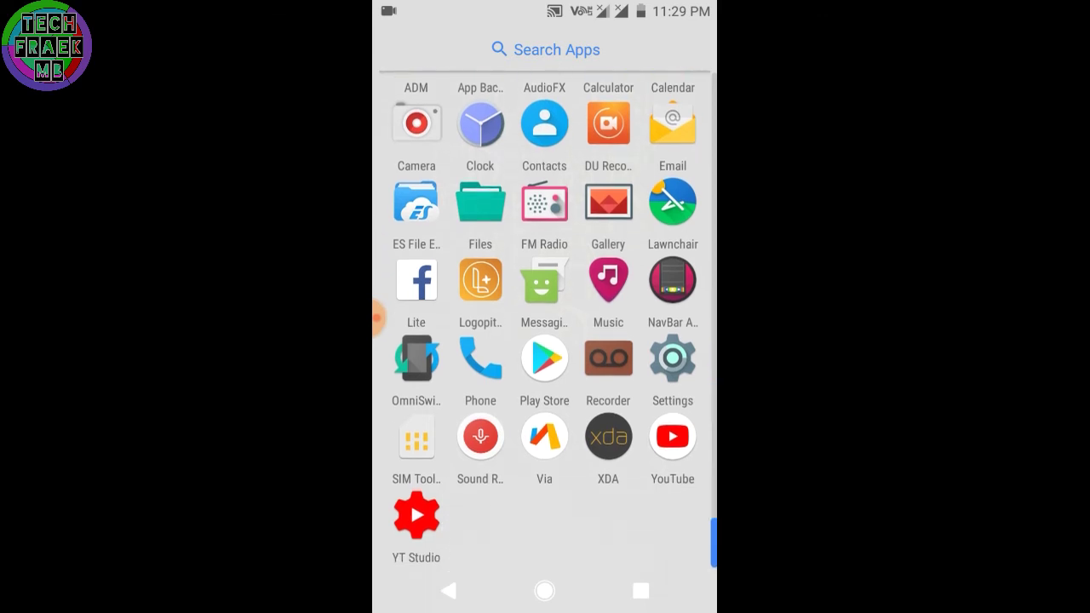
scroll("down", 3)
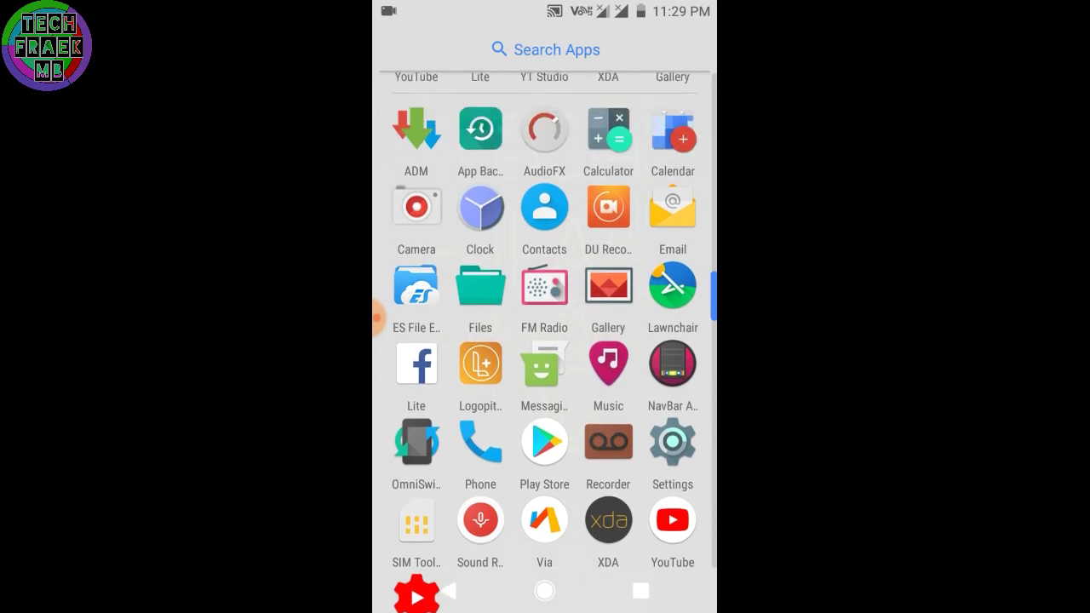
scroll("down", 3)
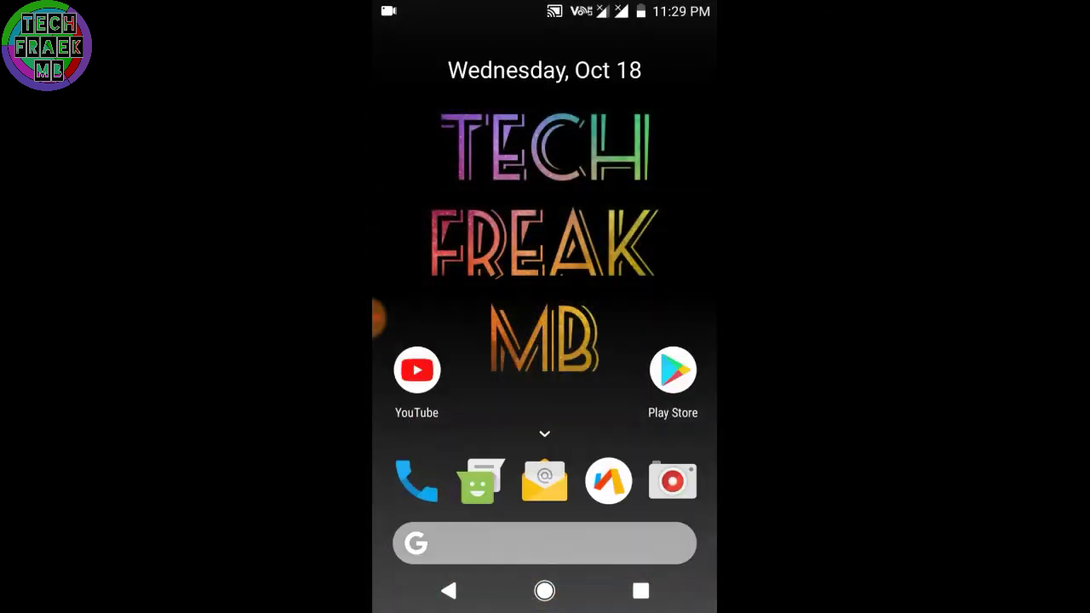
- Reopen the Settings app from the home screen
left_click(546, 434)
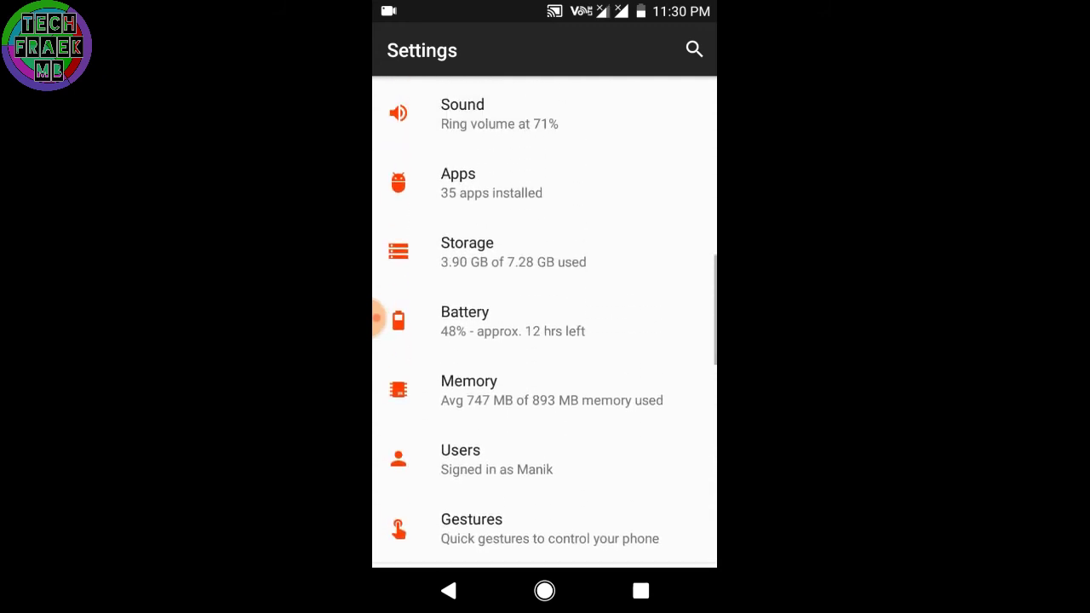
scroll("down", 3)
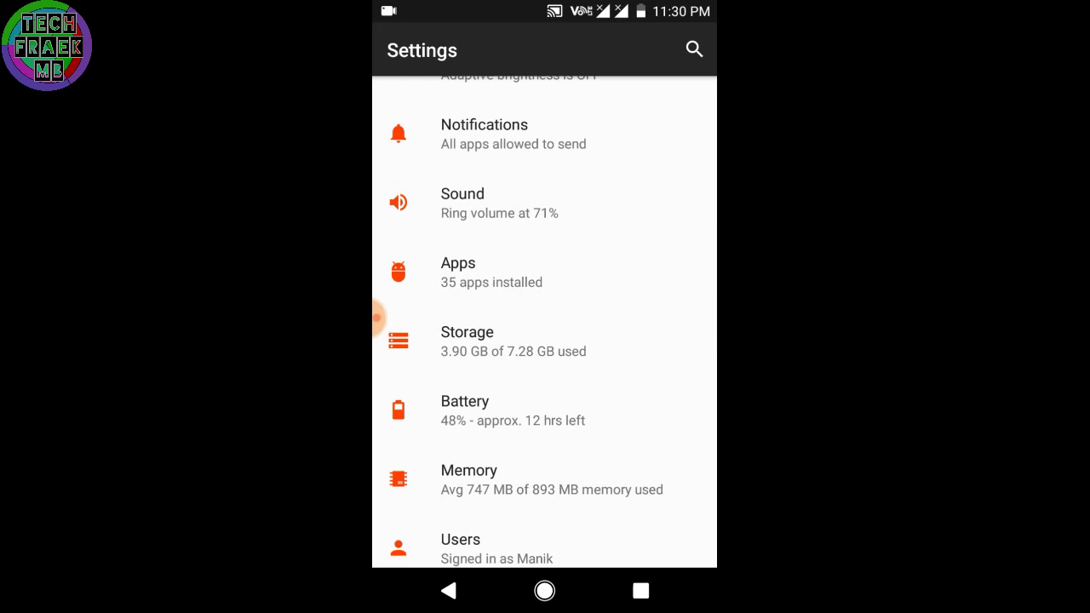
scroll("down", 3)
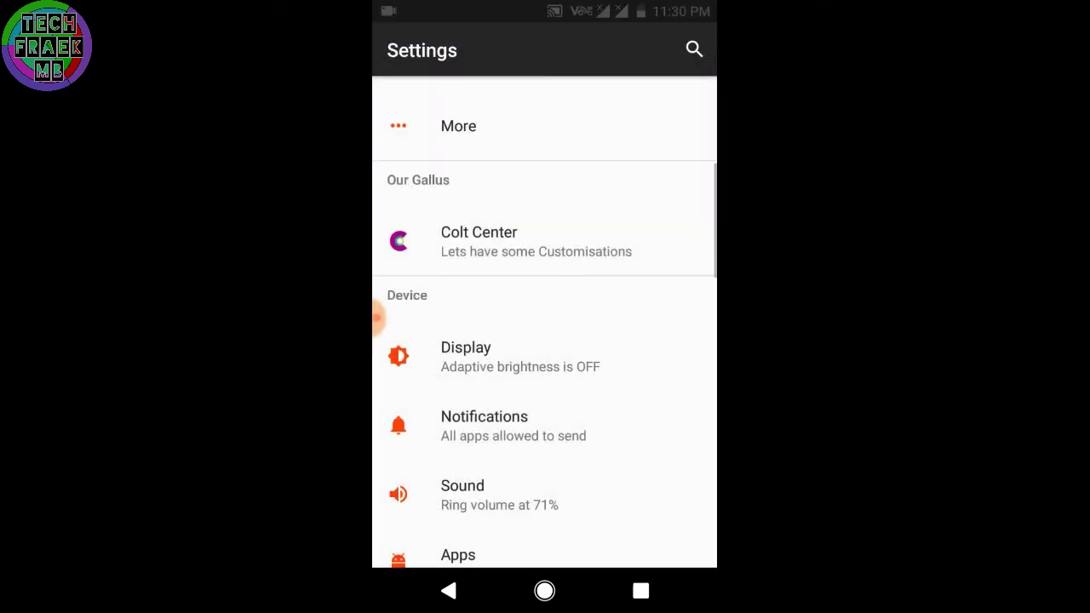
scroll("down", 3)
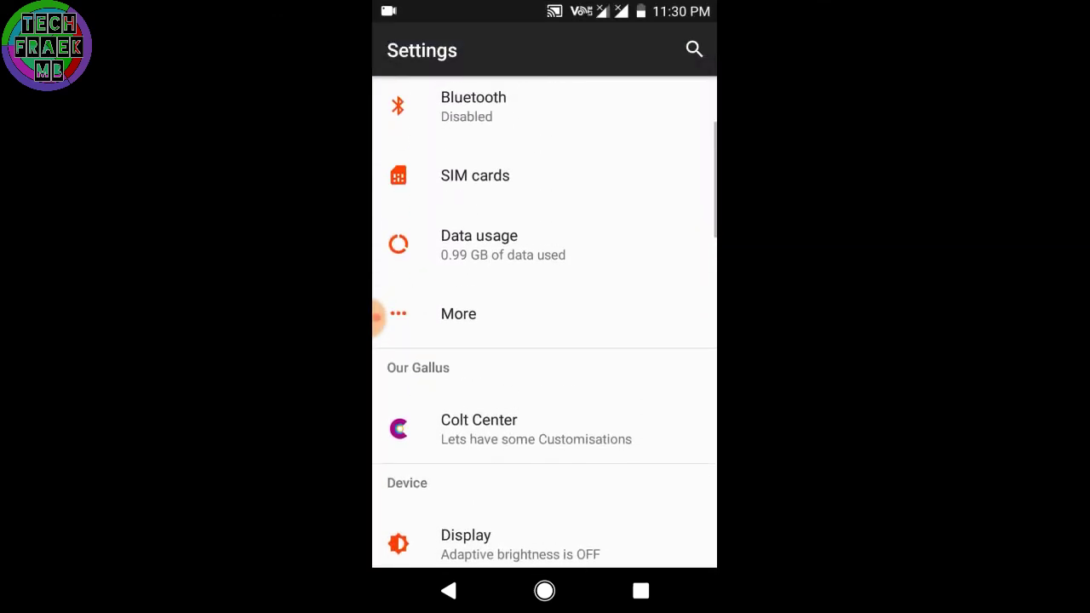
scroll("down", 3)
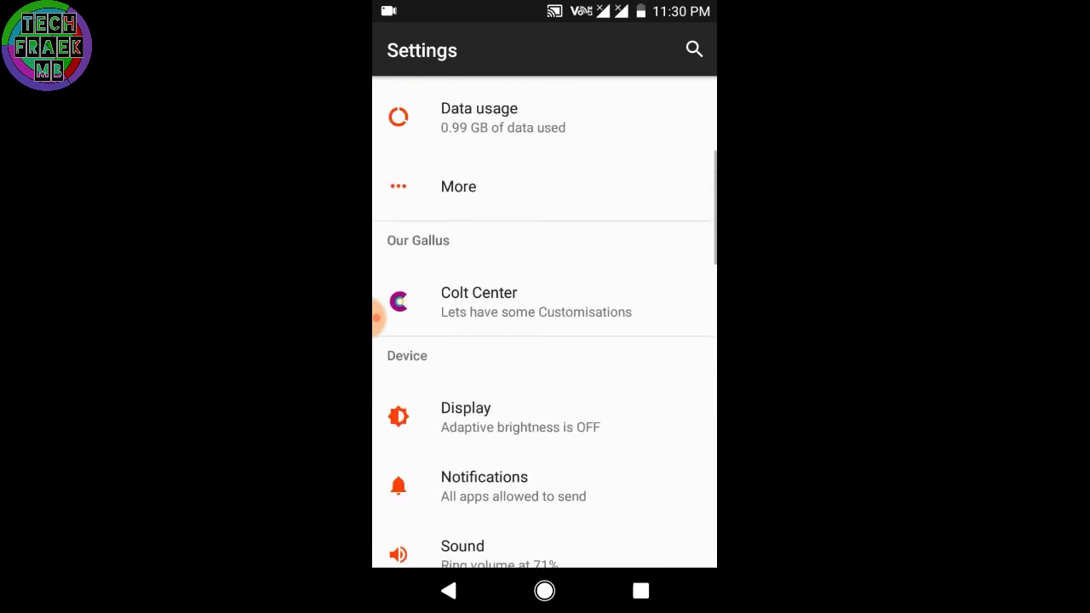
scroll("down", 3)
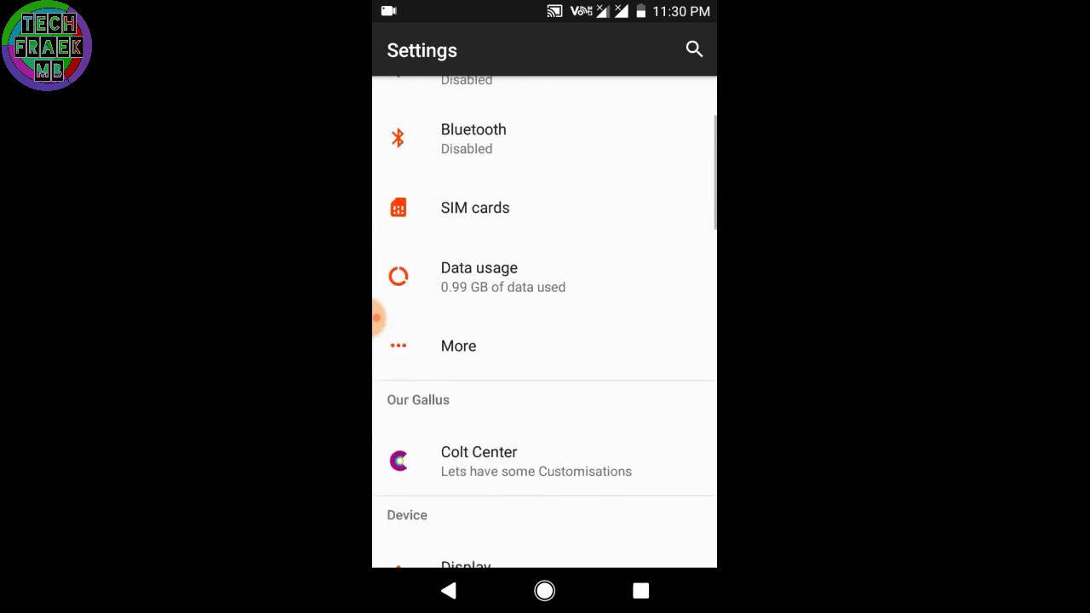